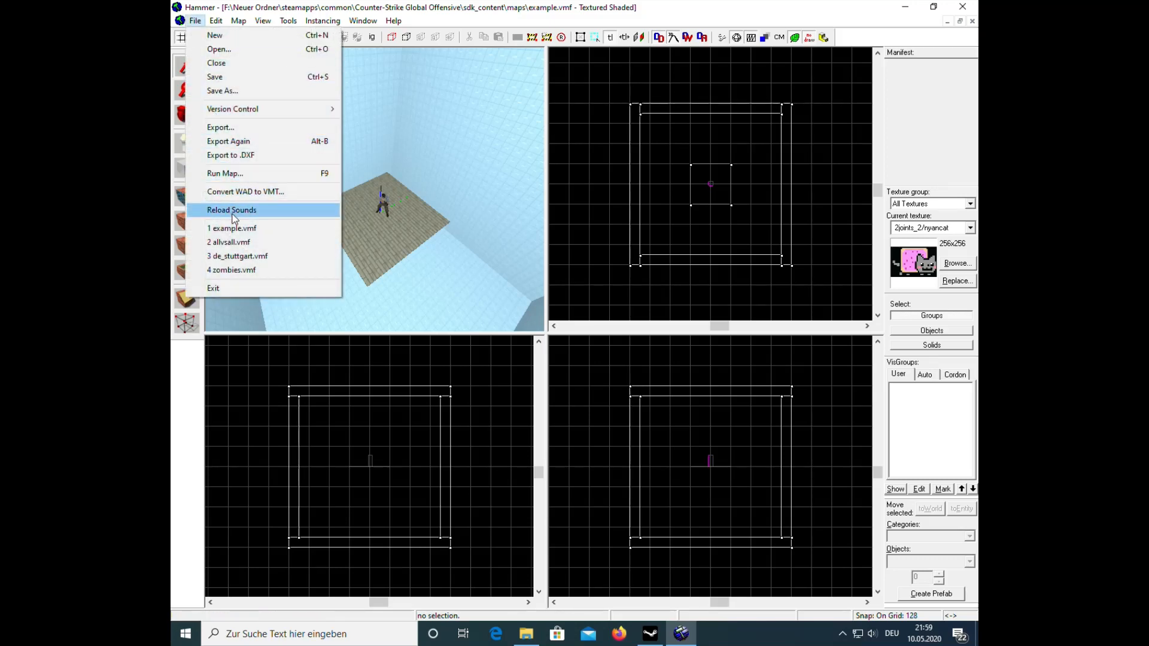
Step: Compile and run the example map using the 'Full compile - HDR only' configuration
{"action": "left_click", "coordinate": [225, 172]}
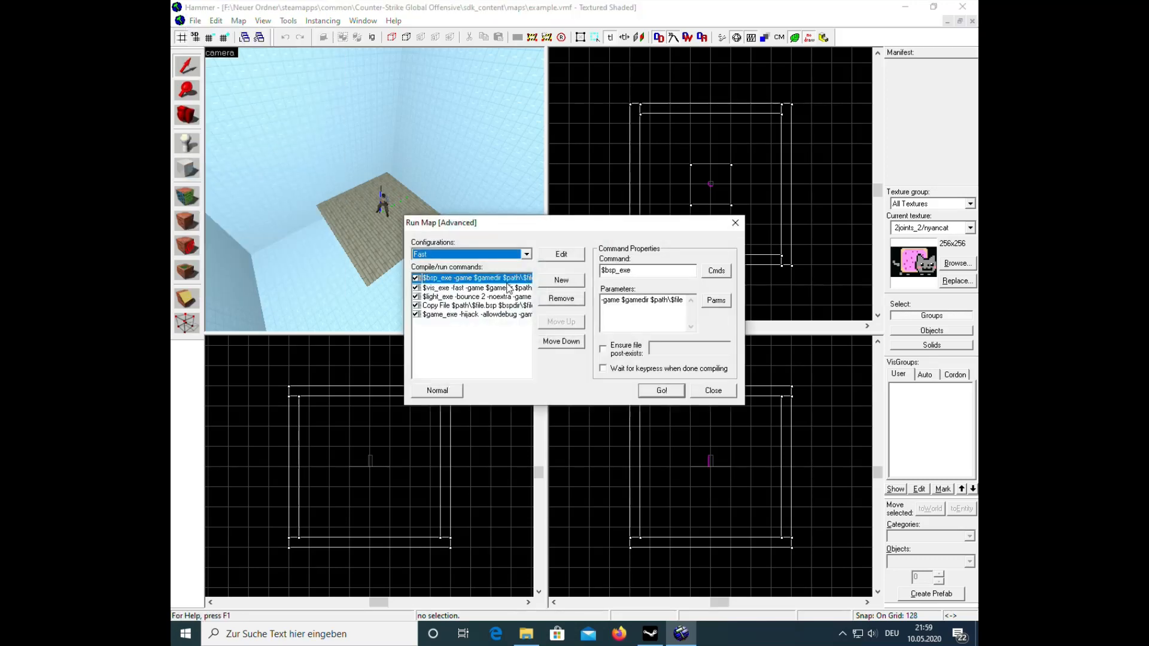
{"action": "left_click", "coordinate": [524, 254]}
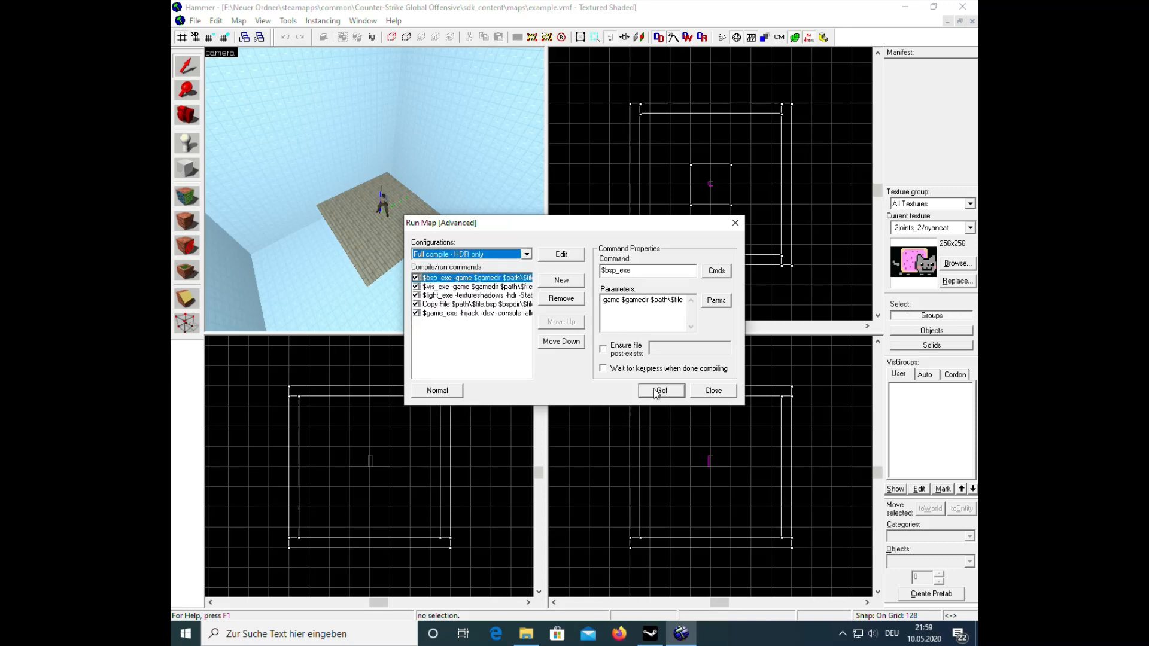
{"action": "left_click", "coordinate": [660, 390]}
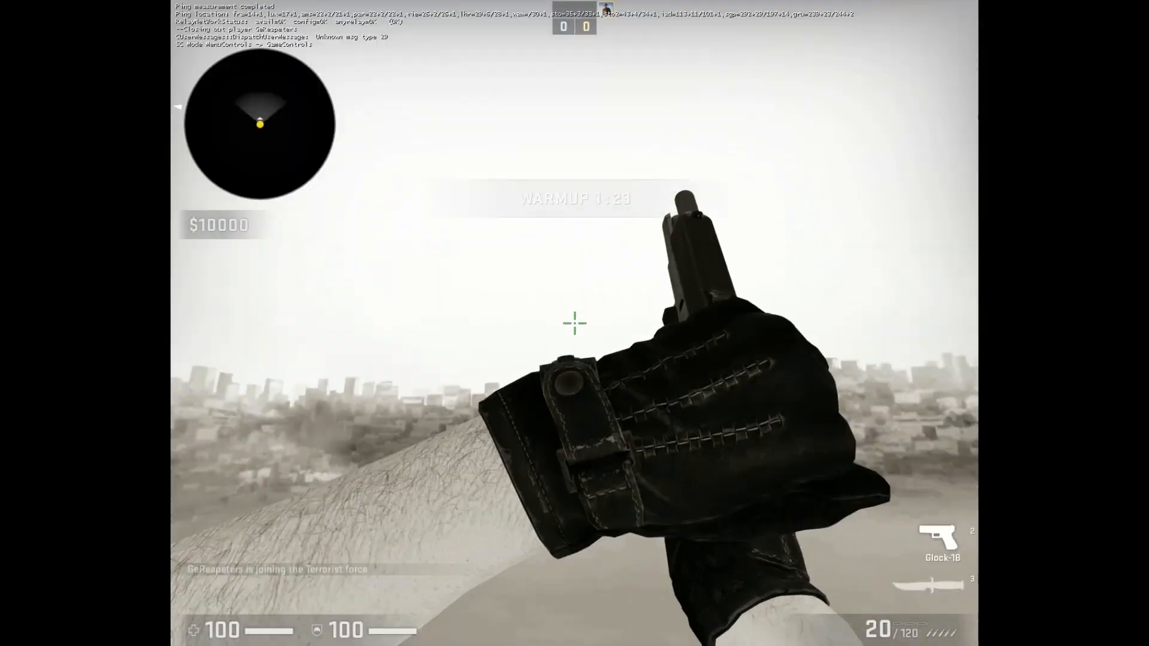
{"action": "mouse_move", "coordinate": [574, 323]}
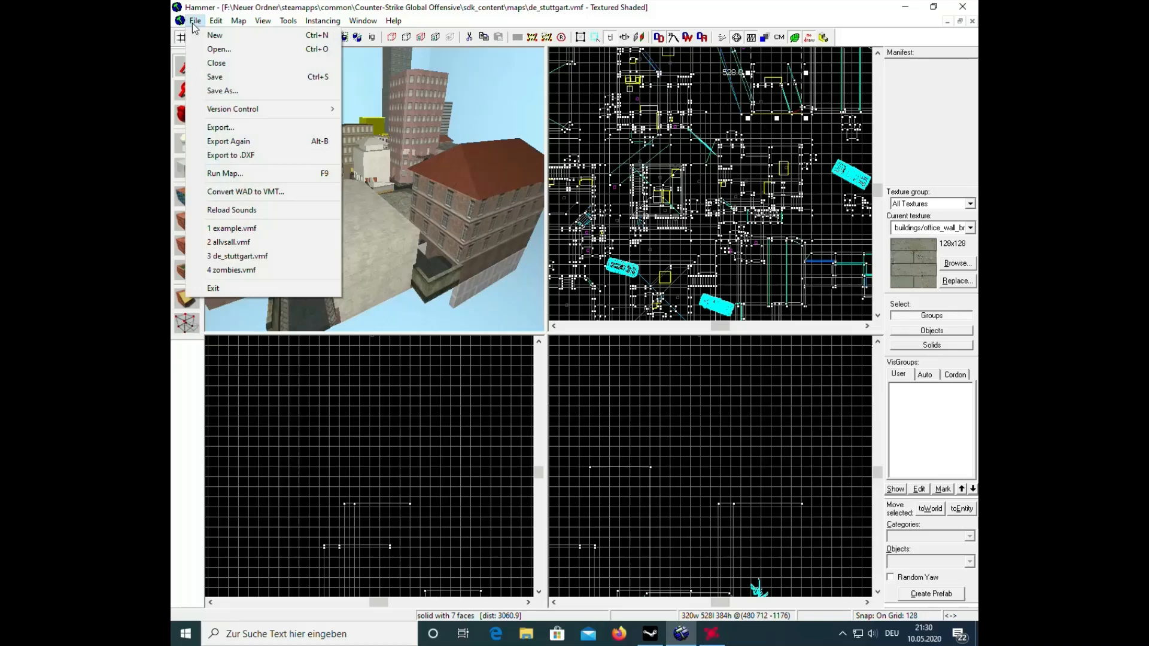
{"action": "mouse_move", "coordinate": [231, 211]}
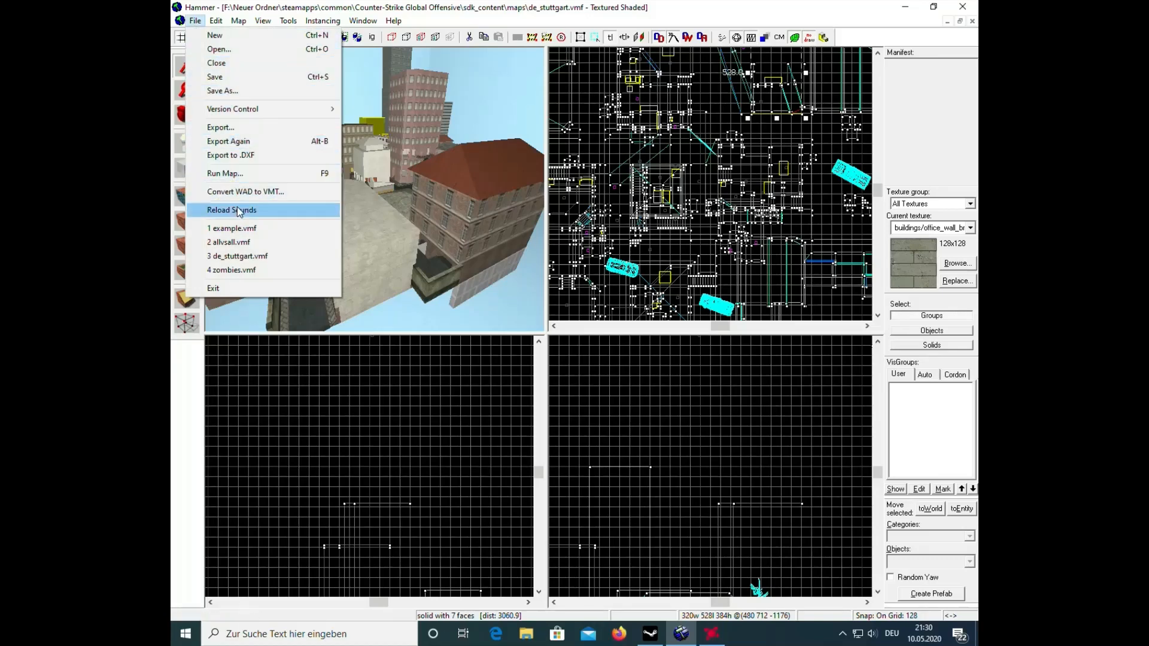
Step: Compile de_stuttgart using the 'Full compile - HDR only' configuration
{"action": "left_click", "coordinate": [225, 172]}
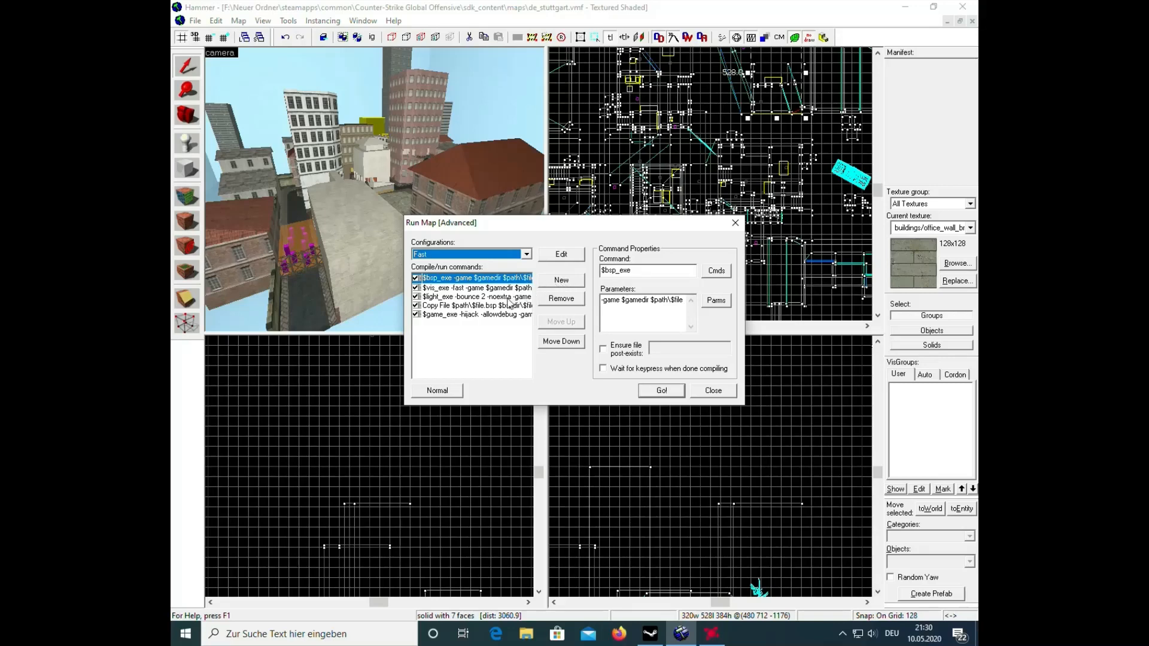
{"action": "left_click", "coordinate": [525, 254]}
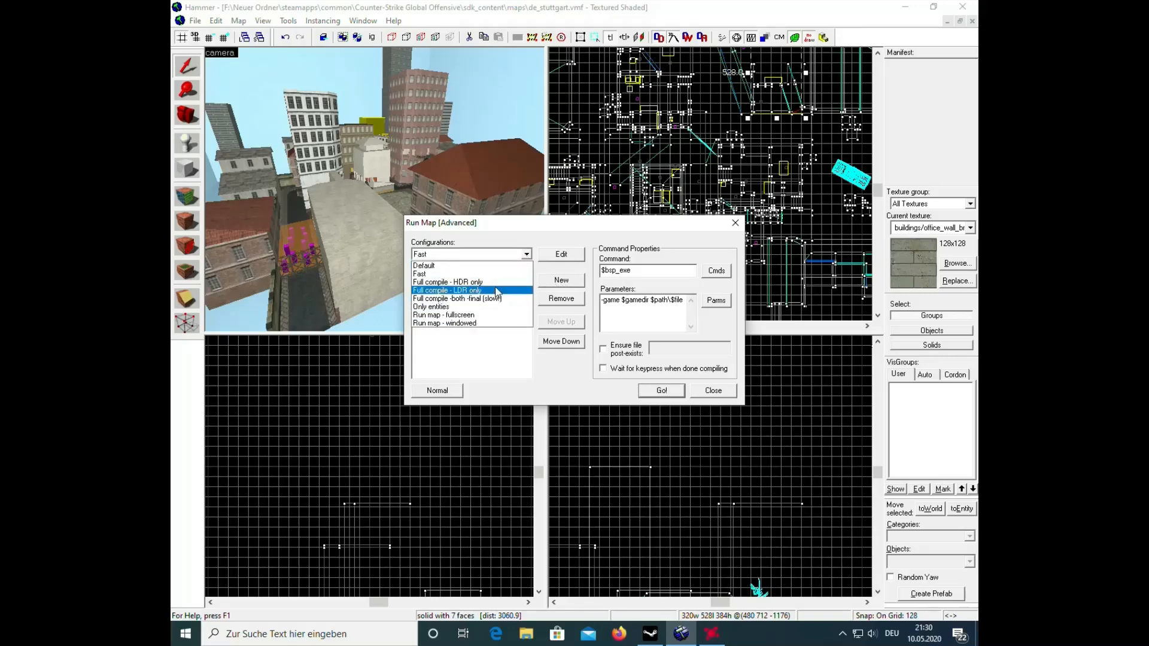
{"action": "left_click", "coordinate": [448, 282]}
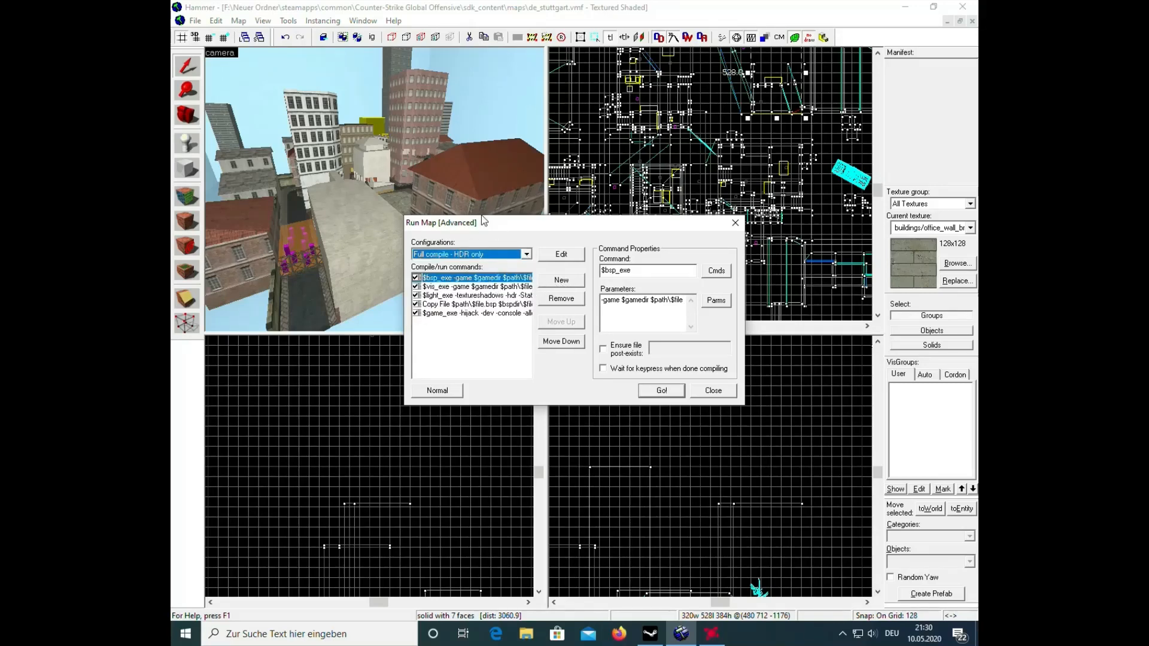
{"action": "left_click", "coordinate": [658, 390]}
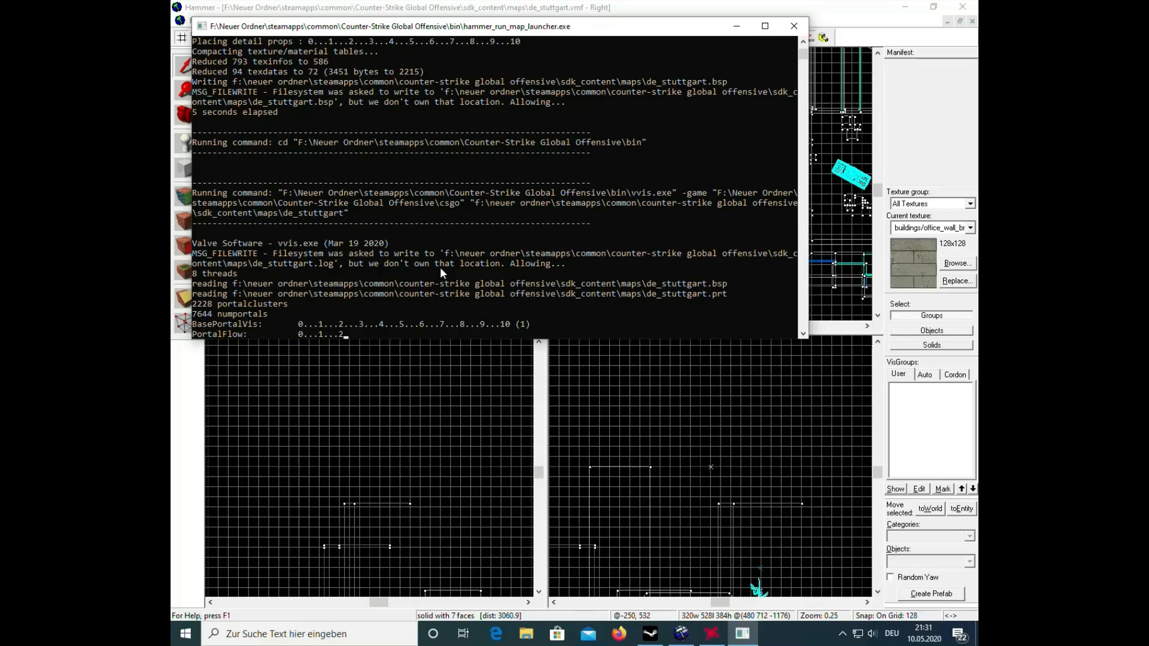
{"action": "mouse_move", "coordinate": [575, 389]}
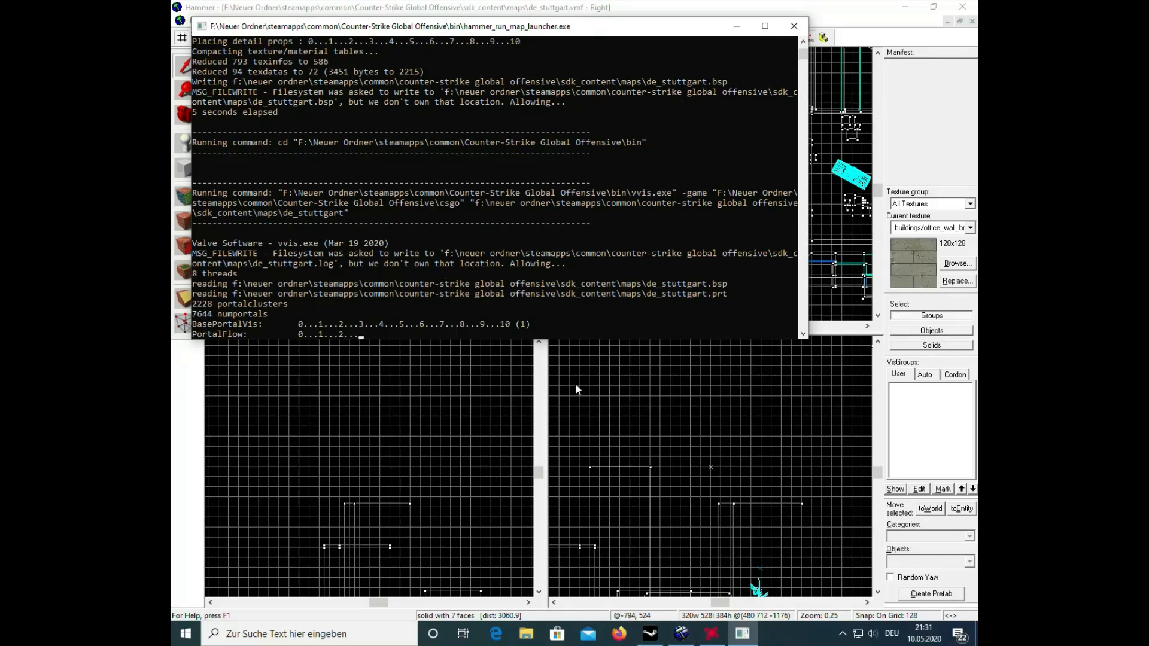
{"action": "mouse_move", "coordinate": [674, 350]}
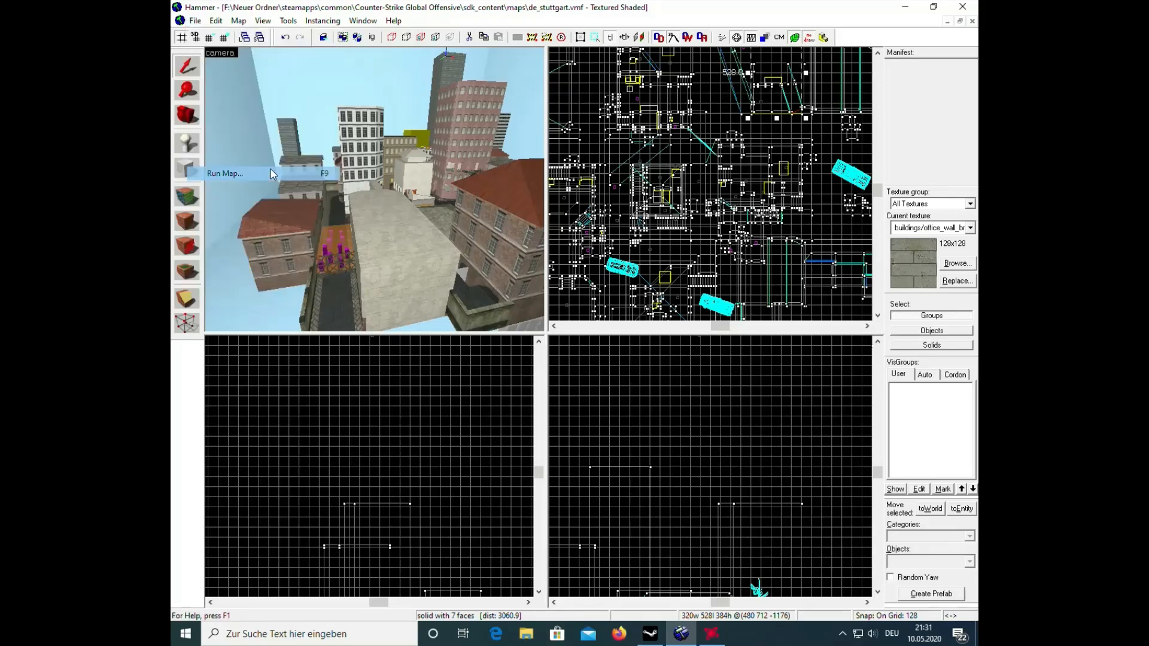
Step: Compile and run de_stuttgart using the 'Fast' configuration
{"action": "left_click", "coordinate": [225, 173]}
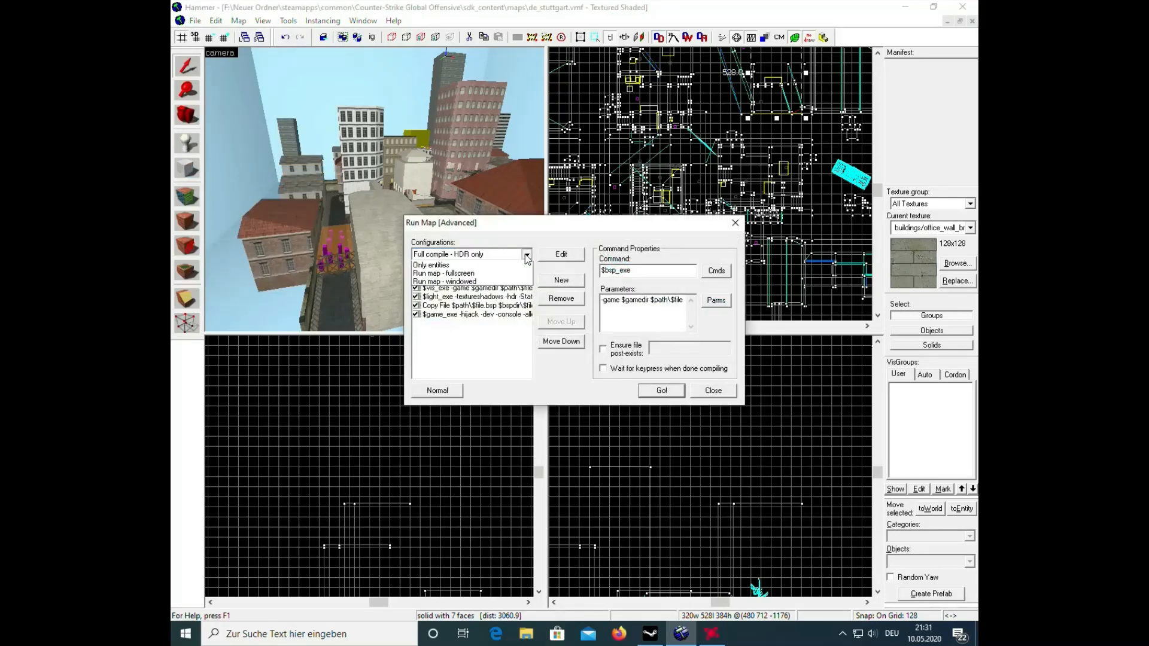
{"action": "left_click", "coordinate": [526, 253]}
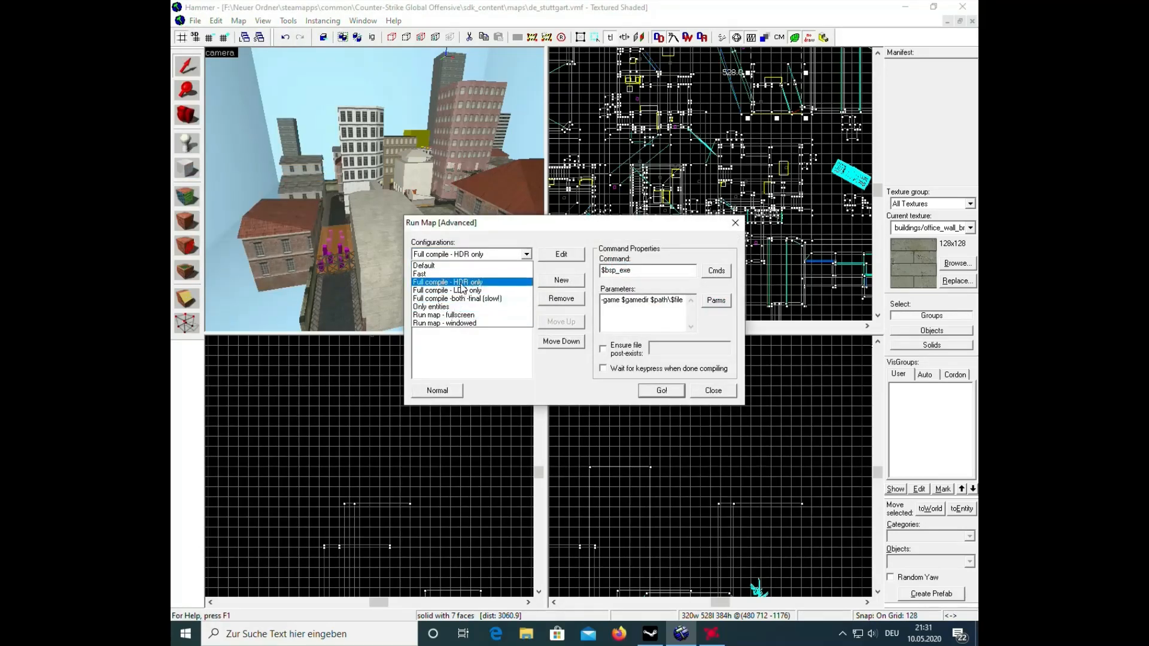
{"action": "left_click", "coordinate": [420, 273]}
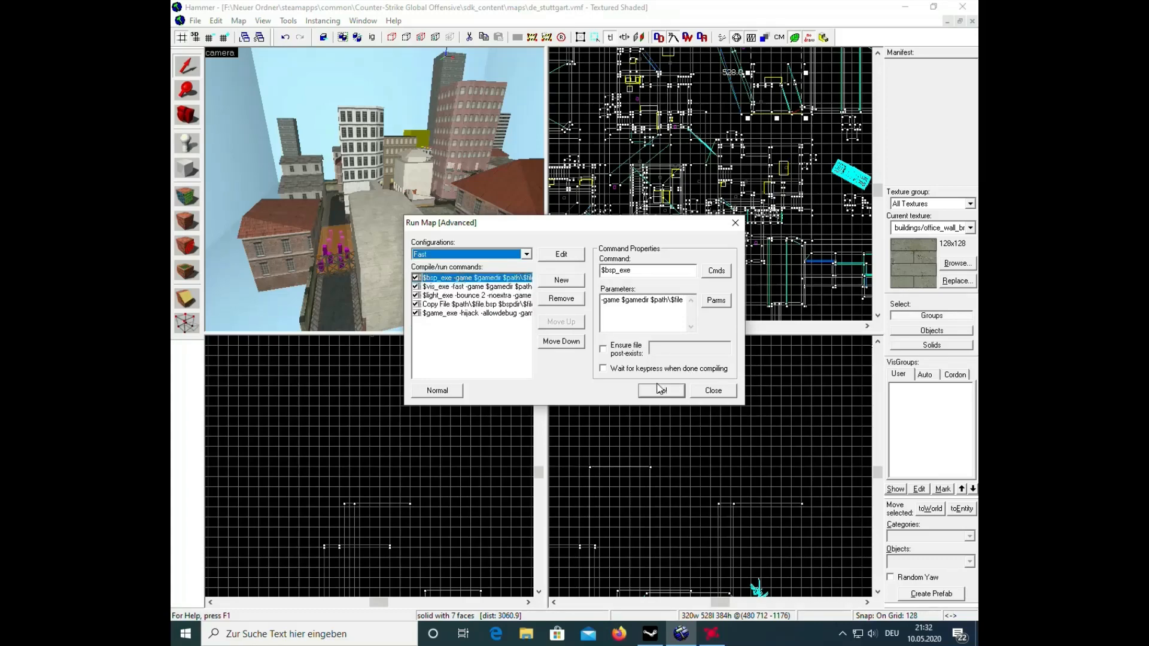
{"action": "left_click", "coordinate": [658, 390]}
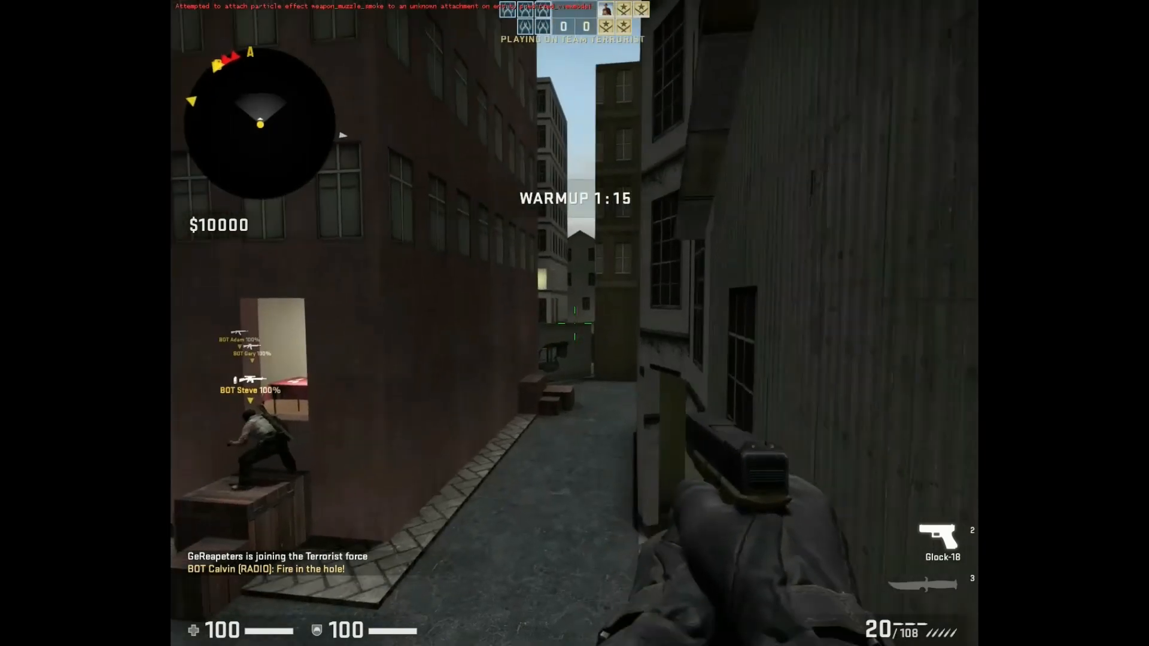
Step: Fire the Glock-18 at the enemy bots down the alley during warmup
{"action": "left_click", "coordinate": [574, 323]}
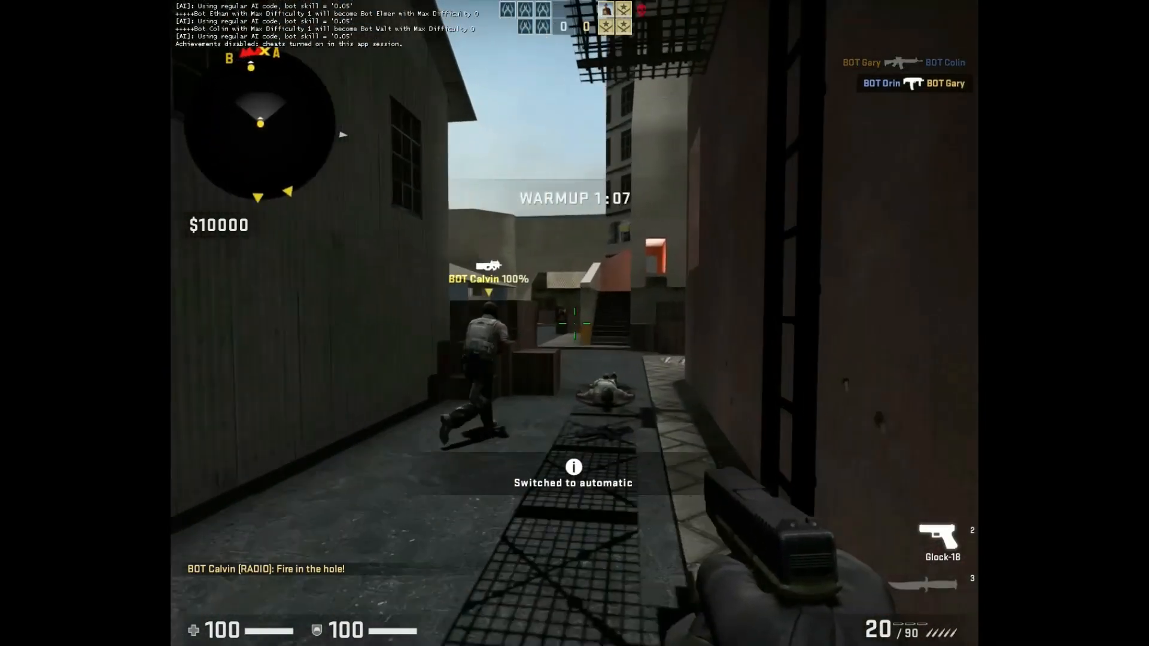
{"action": "left_click", "coordinate": [574, 323]}
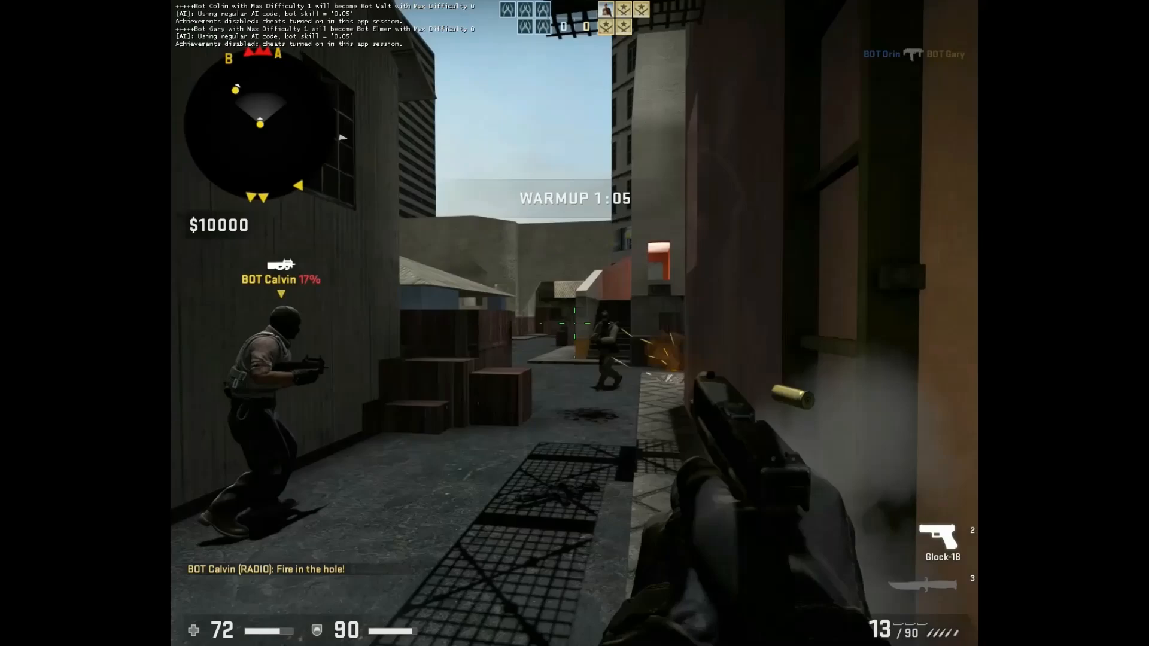
{"action": "left_click", "coordinate": [575, 323]}
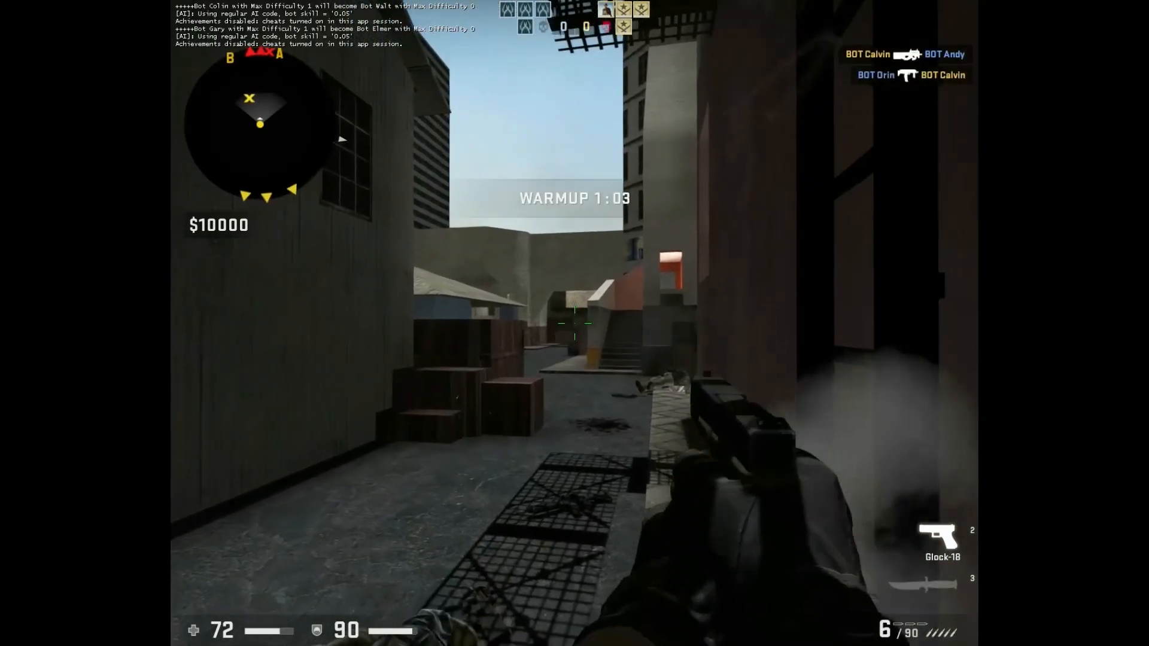